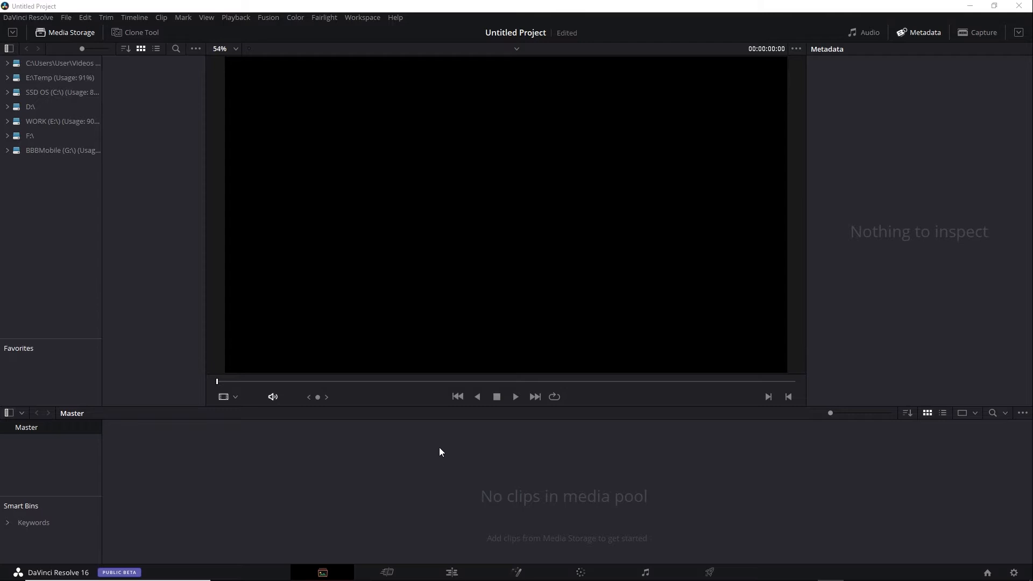
mouse_move(524, 191)
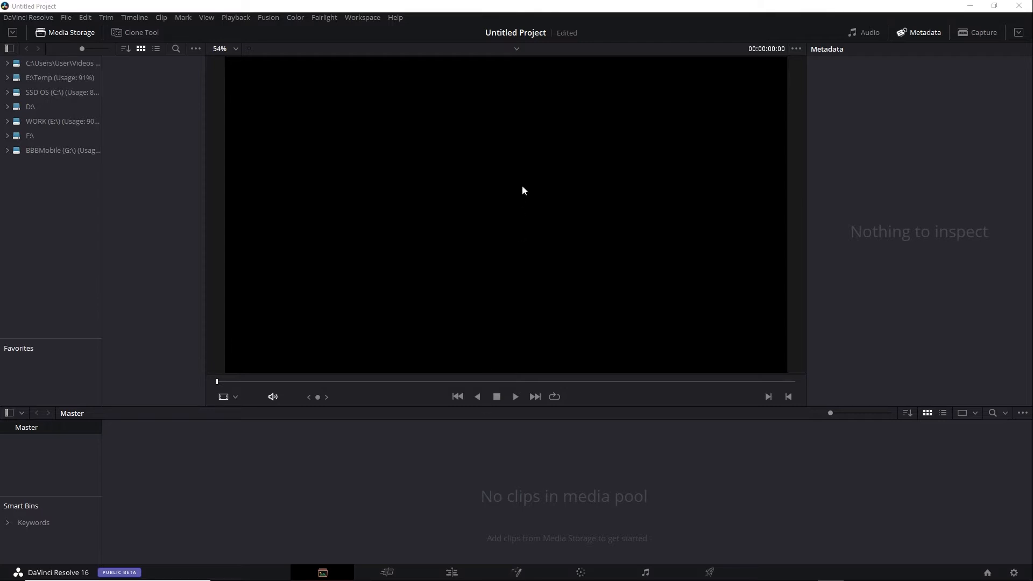
Set the project's color science to ACEScct in Color Management.
click(1017, 573)
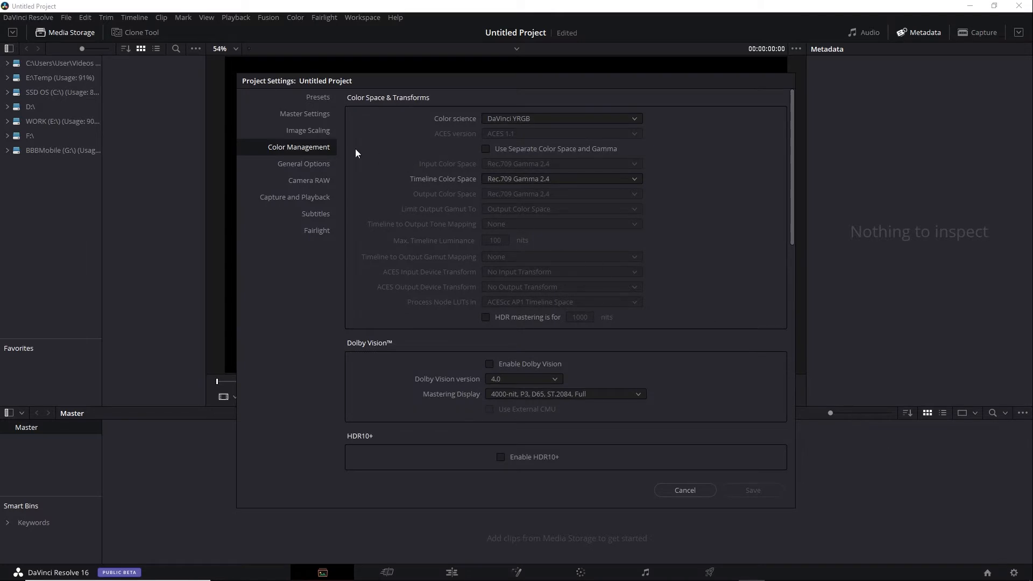
mouse_move(436, 128)
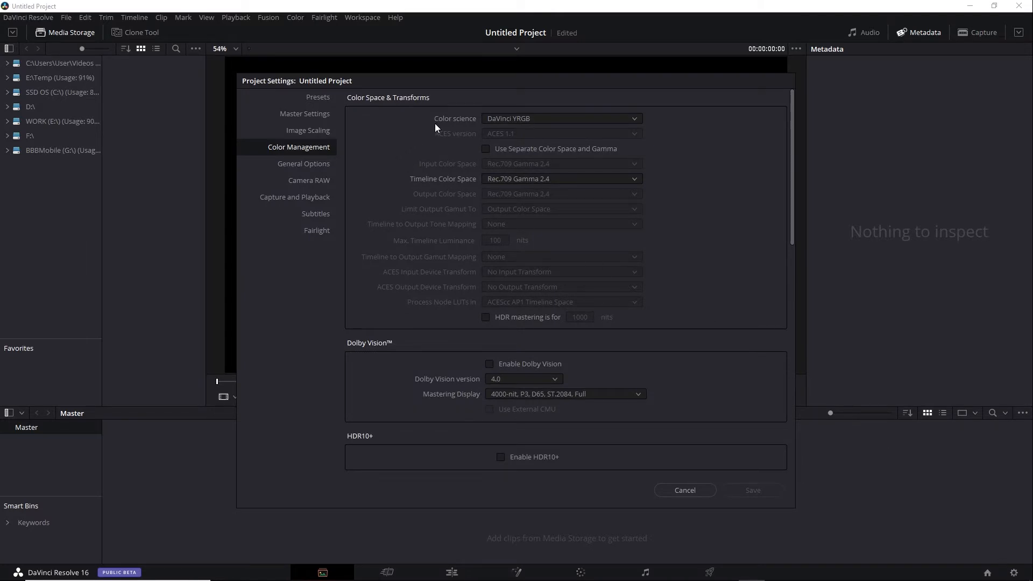
mouse_move(520, 124)
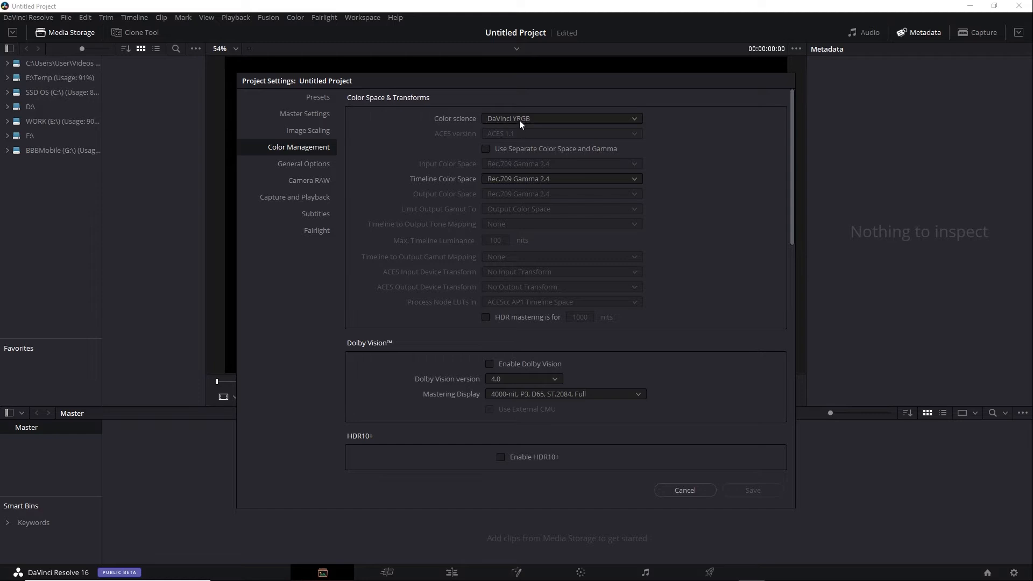
mouse_move(638, 121)
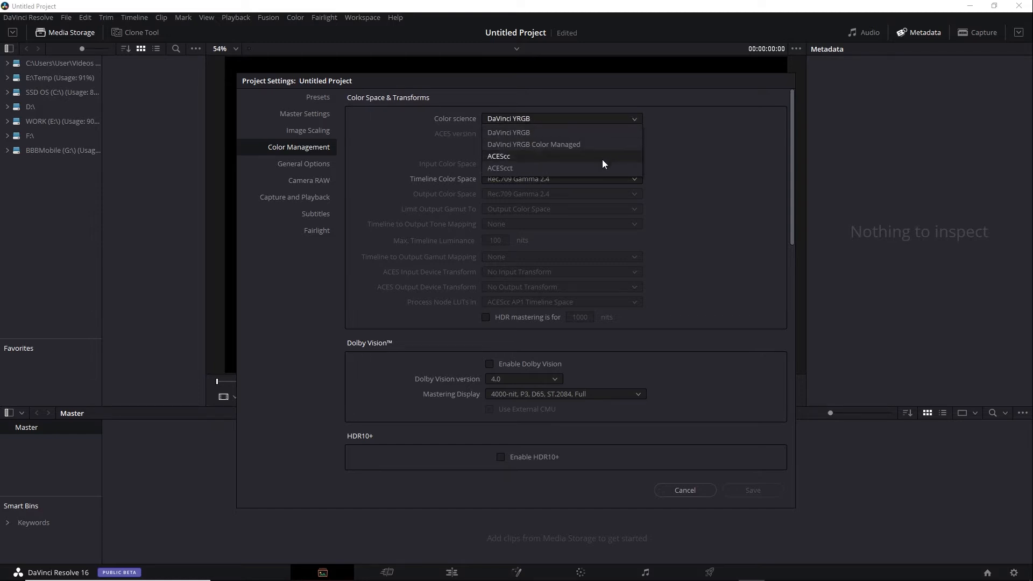
mouse_move(602, 169)
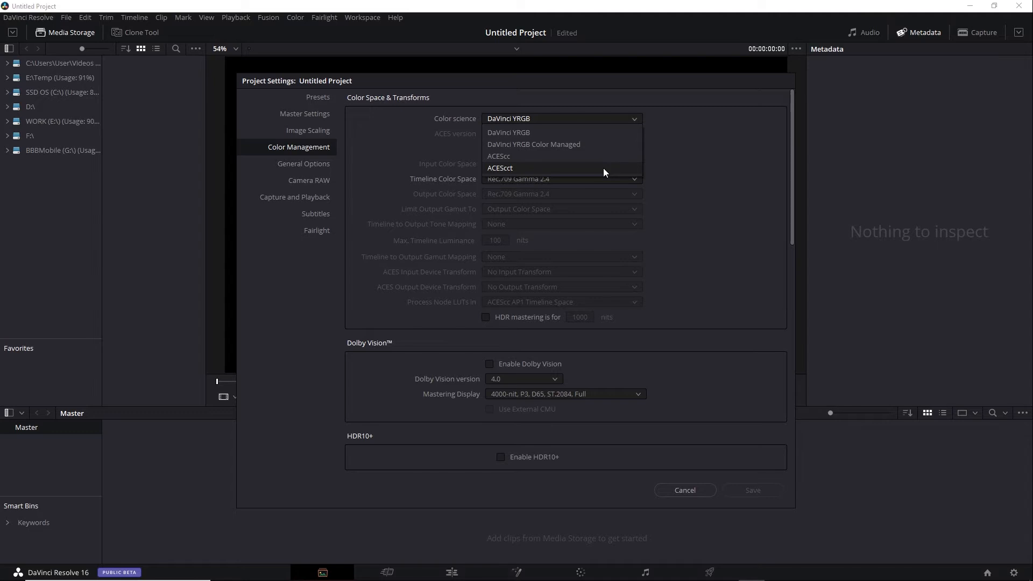
click(500, 168)
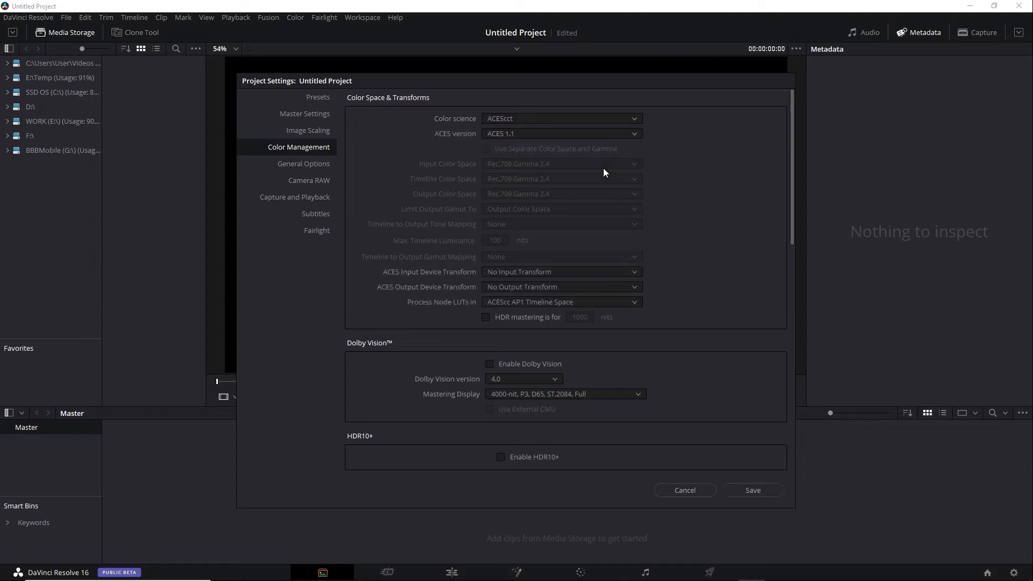
mouse_move(584, 152)
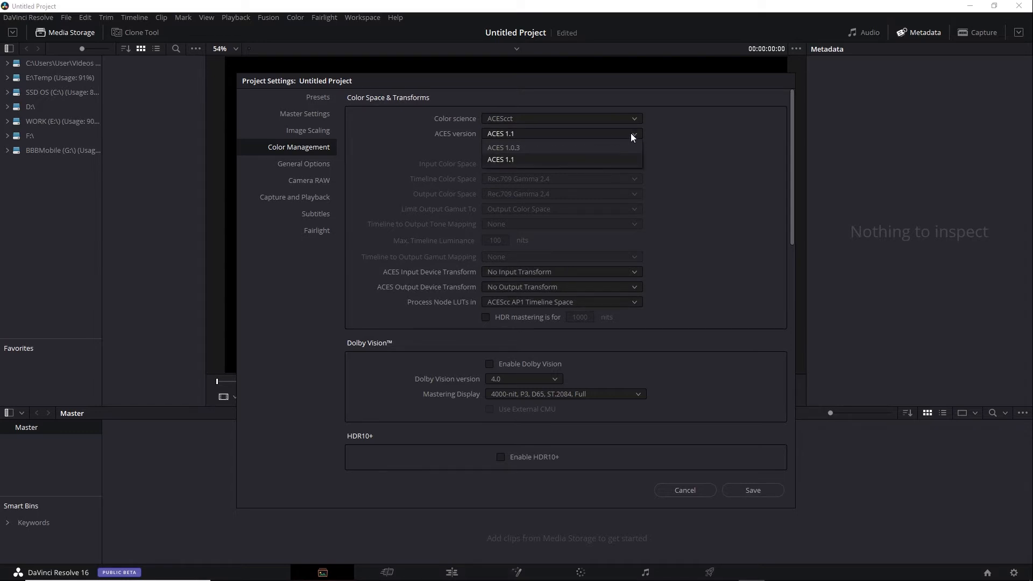
mouse_move(623, 161)
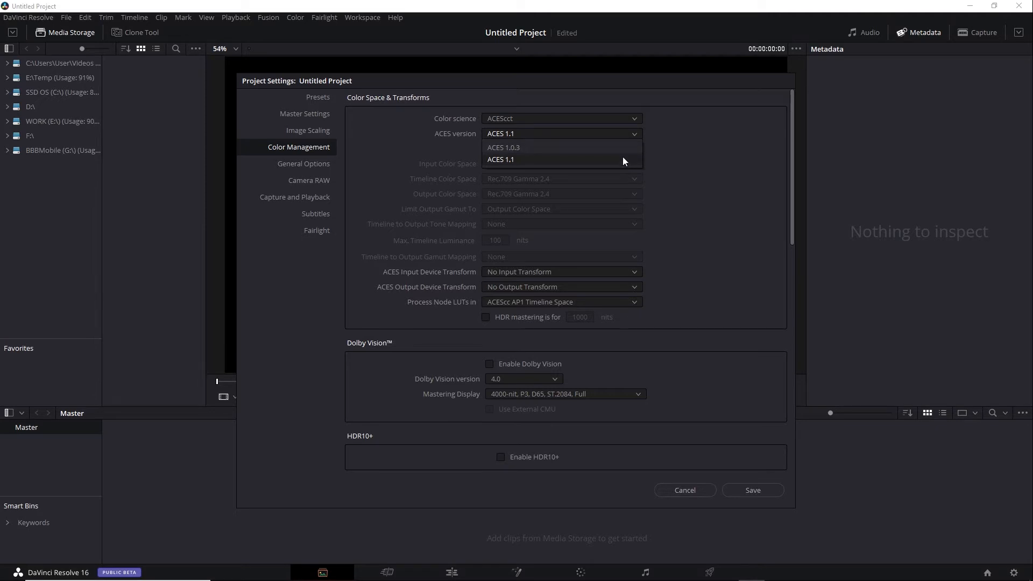
Keep ACES 1.1 as the project's ACES version.
click(501, 159)
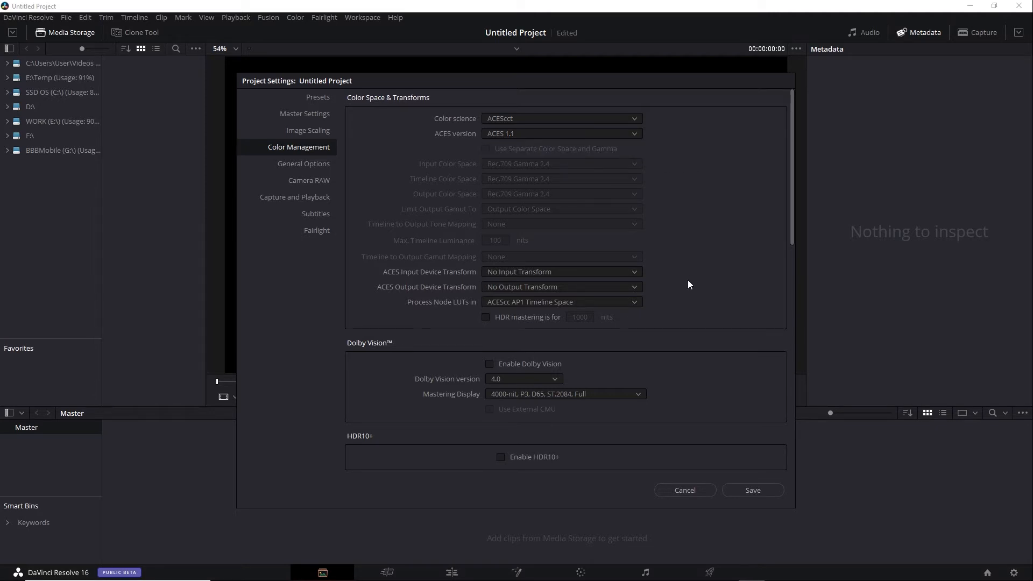
mouse_move(673, 301)
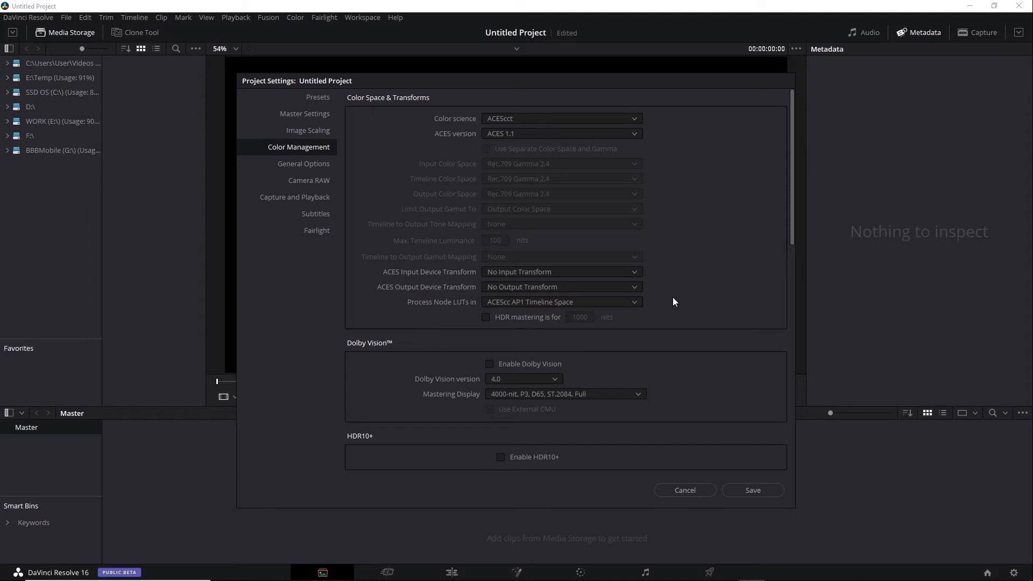
mouse_move(654, 280)
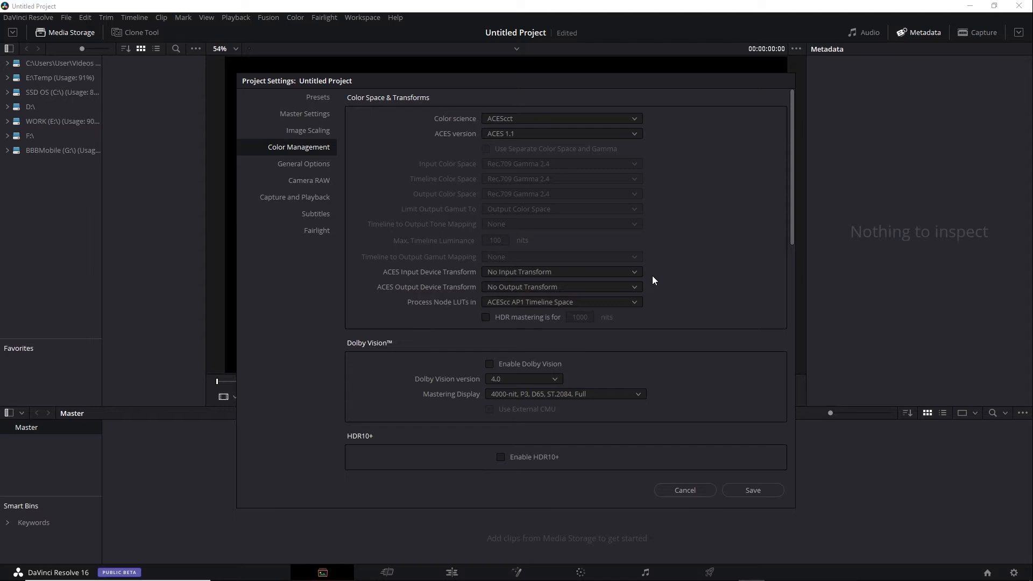
mouse_move(642, 295)
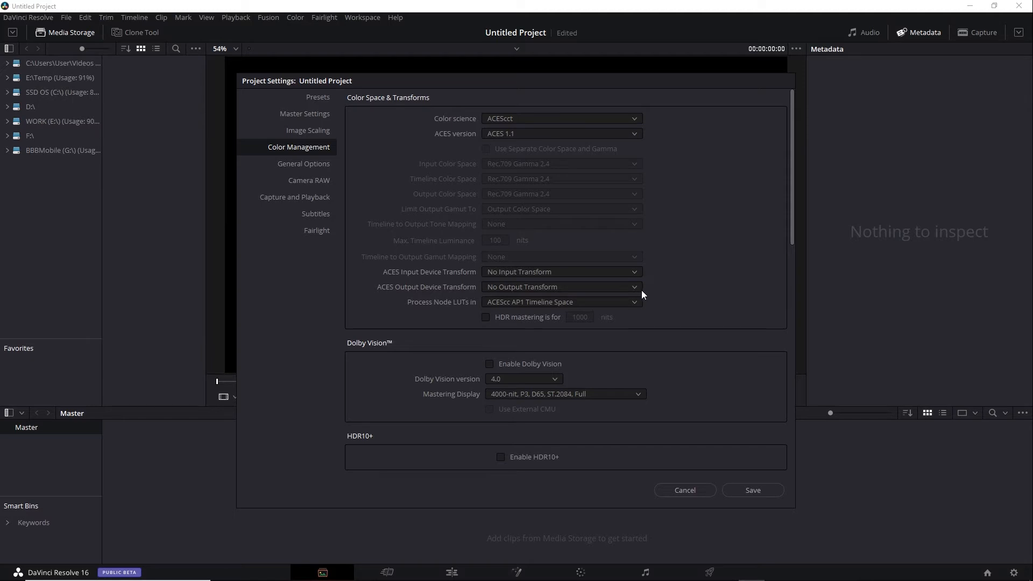
mouse_move(639, 293)
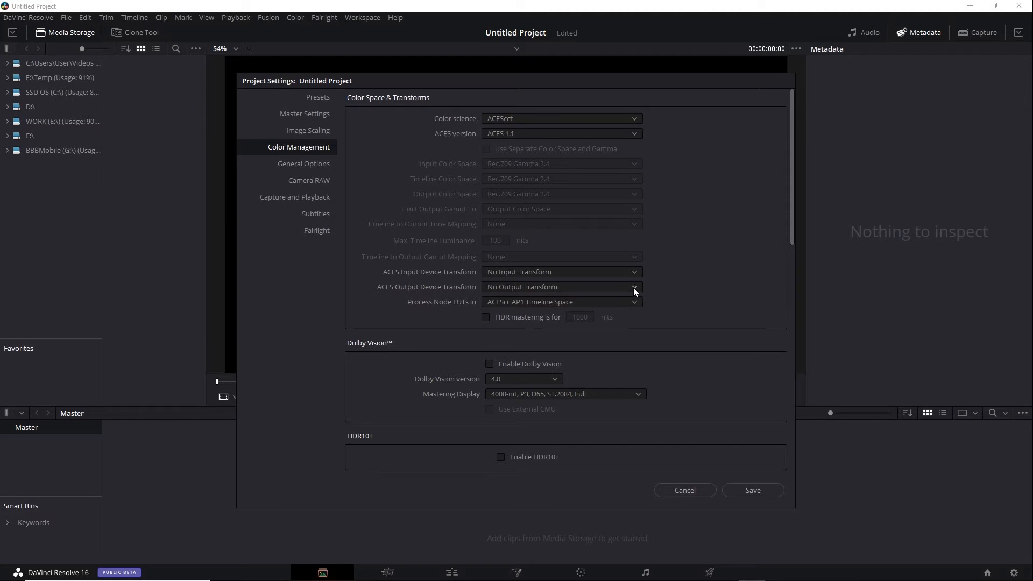
Browse the ACES output device transform list down to the Rec.2020 ST2084 entries.
click(632, 286)
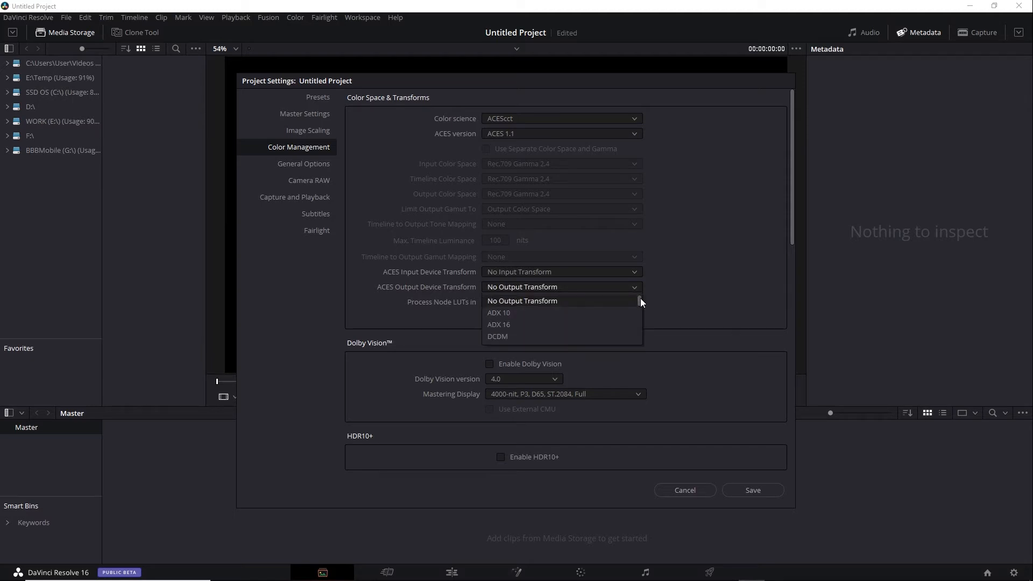
scroll(down, 3)
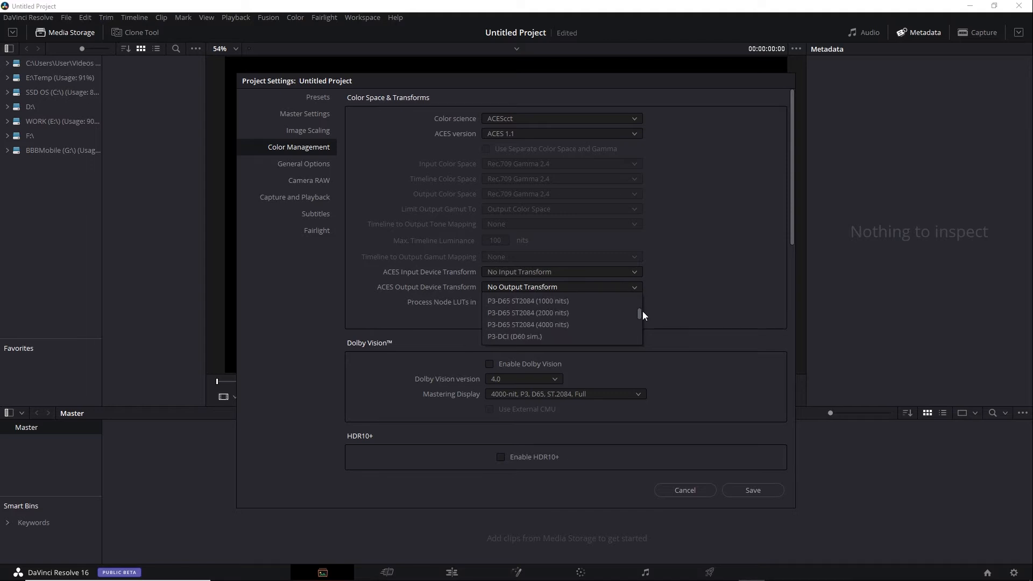
scroll(down, 3)
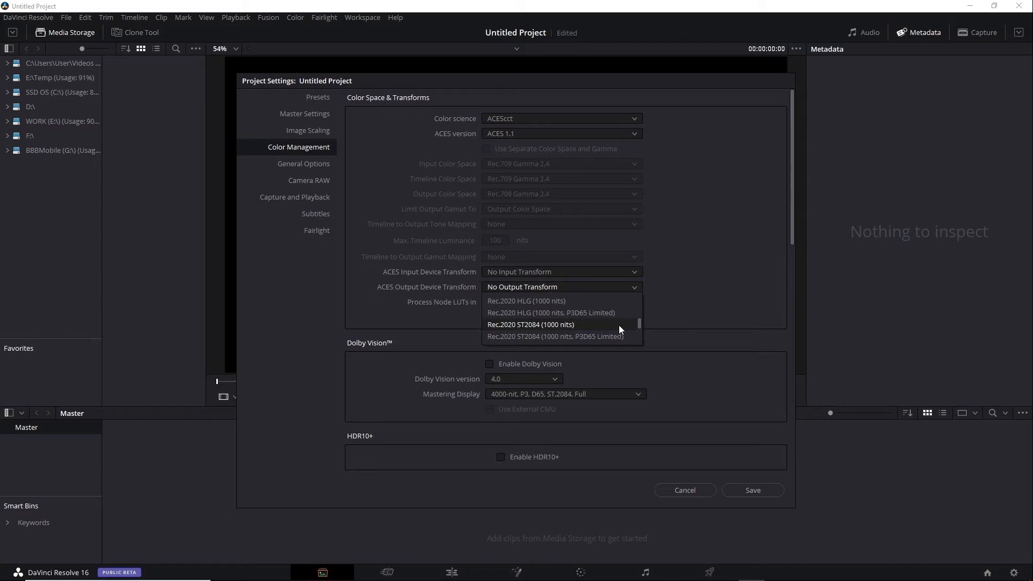
scroll(down, 3)
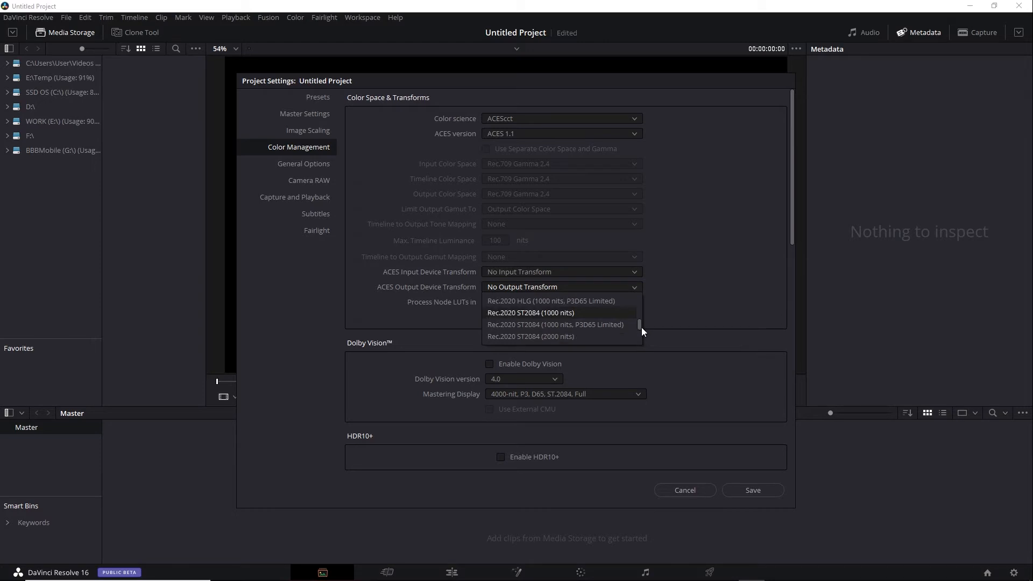
scroll(down, 3)
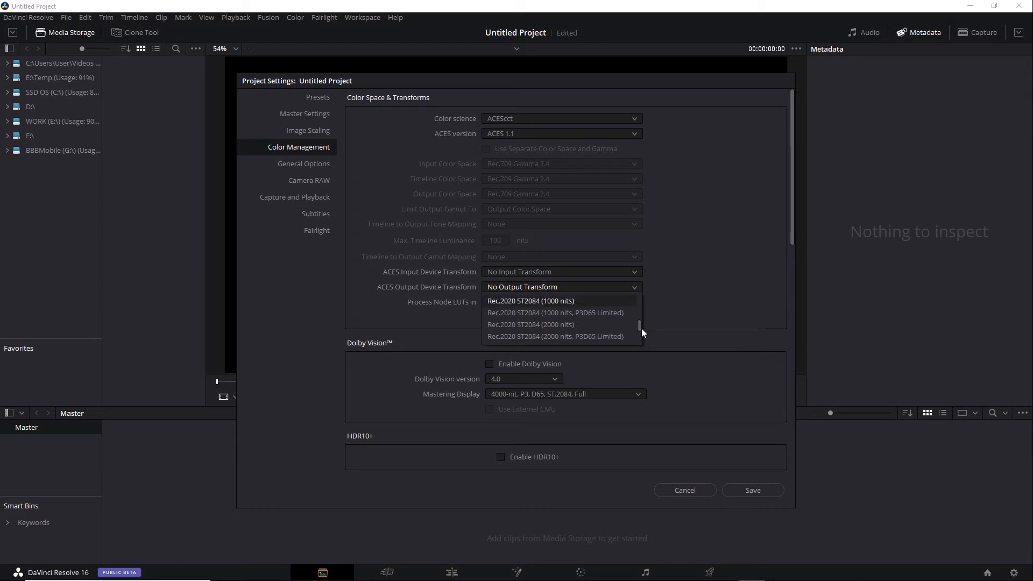
mouse_move(626, 322)
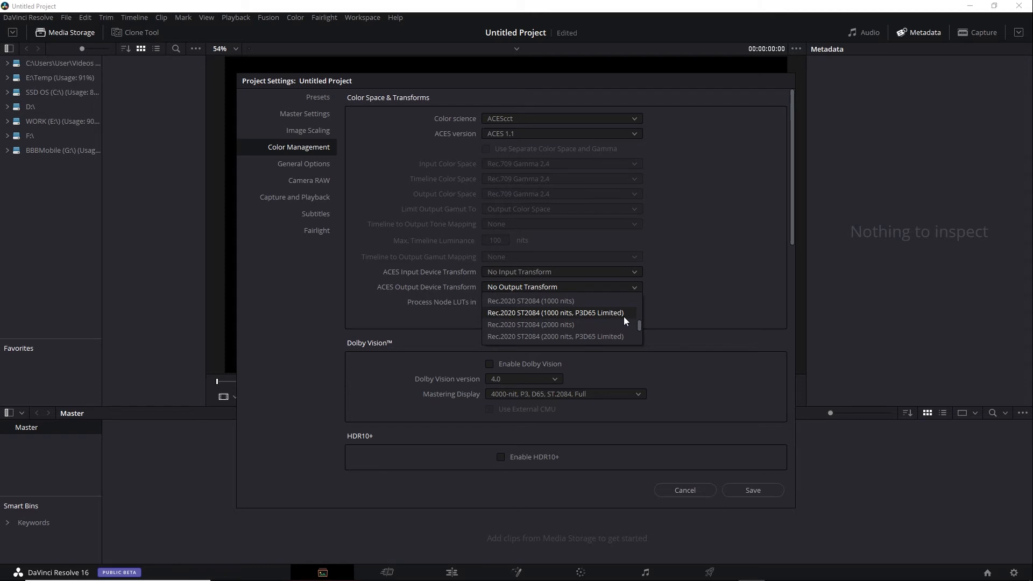
mouse_move(641, 333)
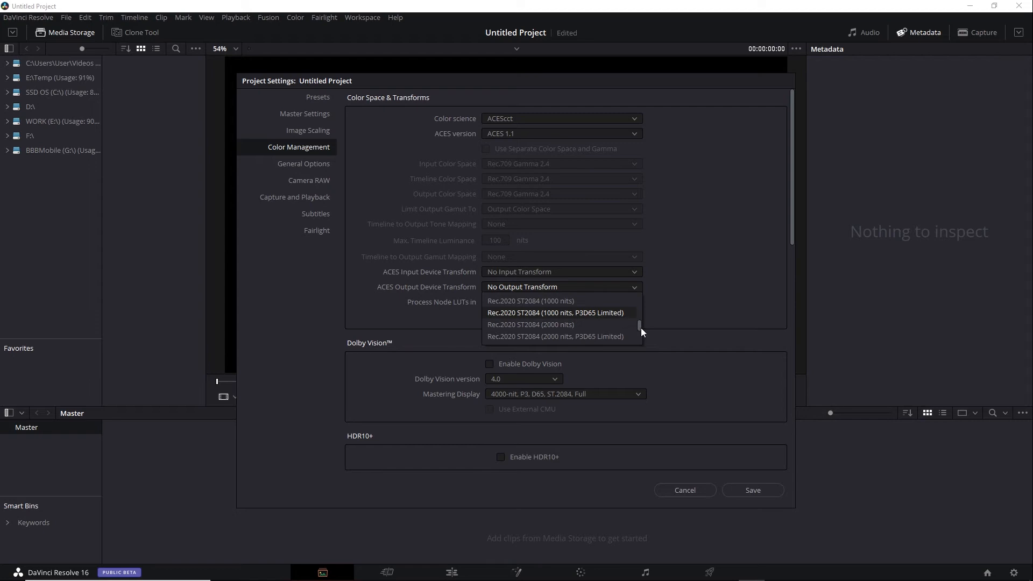
Scroll the output transform list past the P3-D65 entries back to Rec.2020 ST2084.
scroll(down, 3)
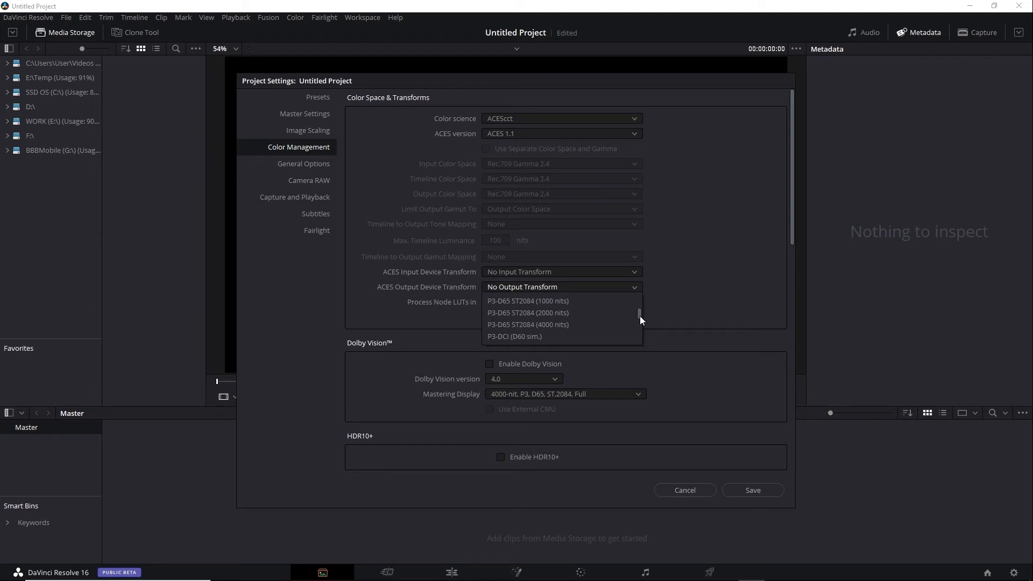
mouse_move(591, 303)
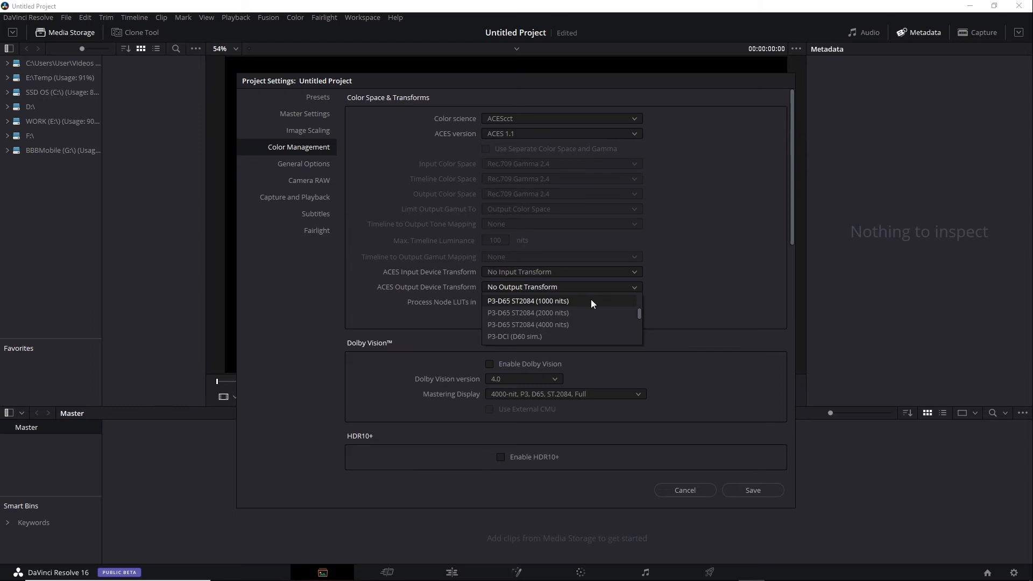
scroll(down, 3)
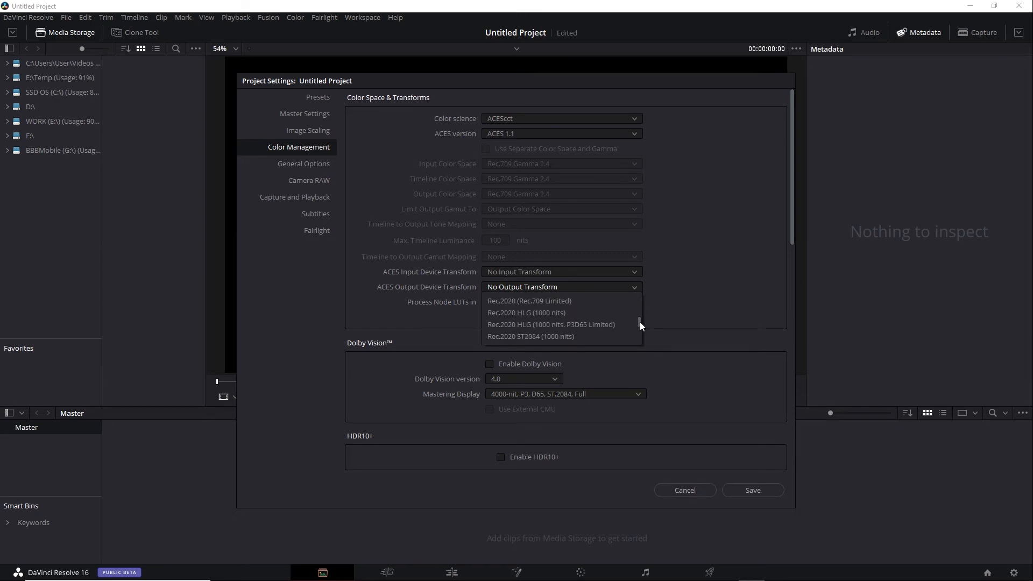
scroll(down, 3)
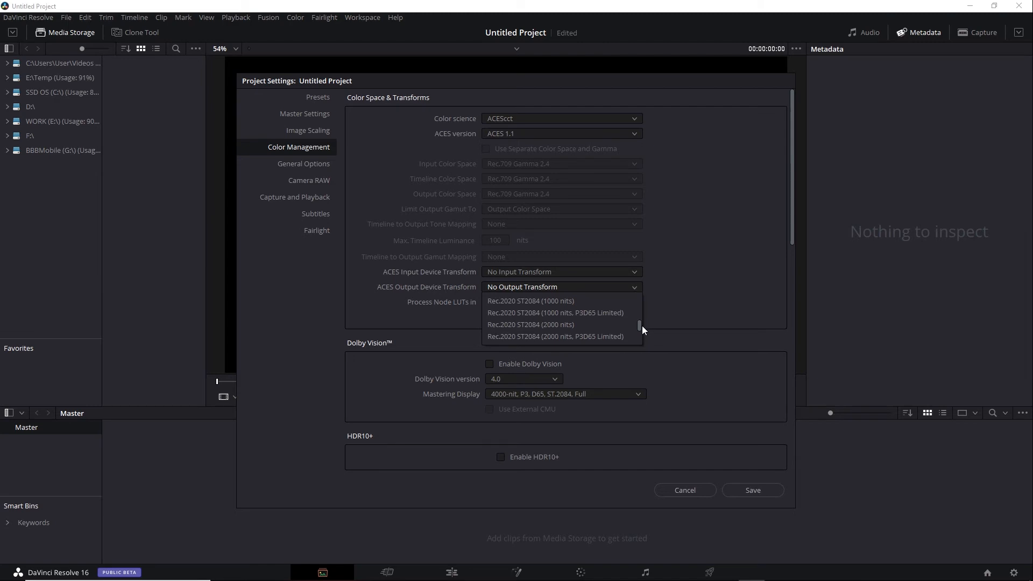
Set the ACES output transform to Rec.2020 ST2084 (1000 nits, P3D65 Limited).
click(556, 312)
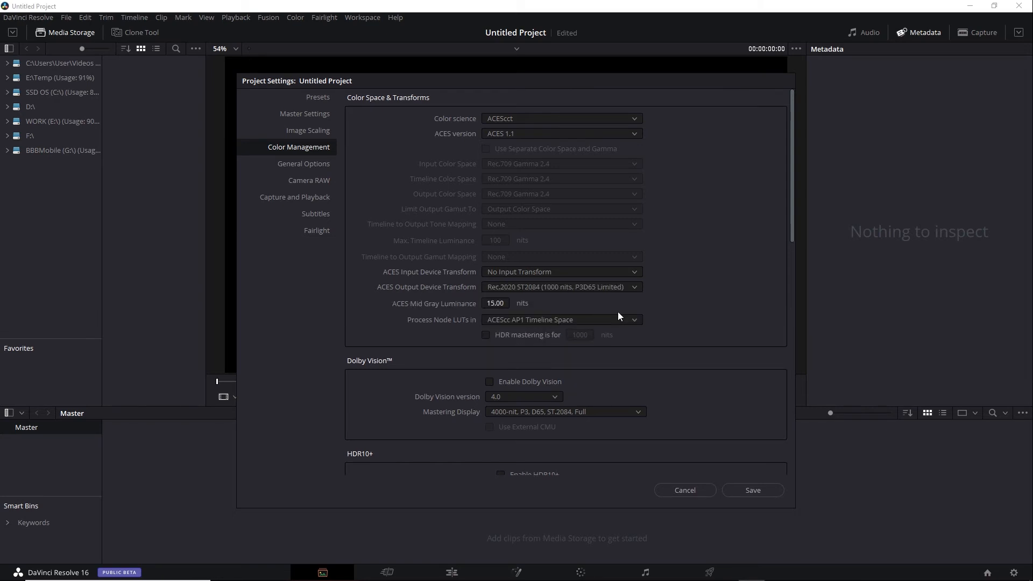
mouse_move(550, 305)
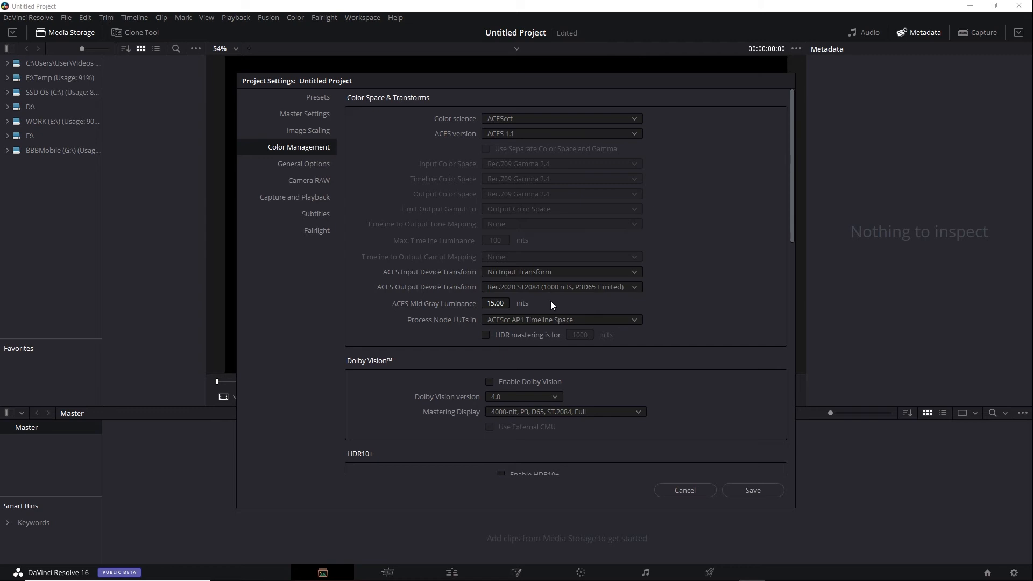
mouse_move(632, 316)
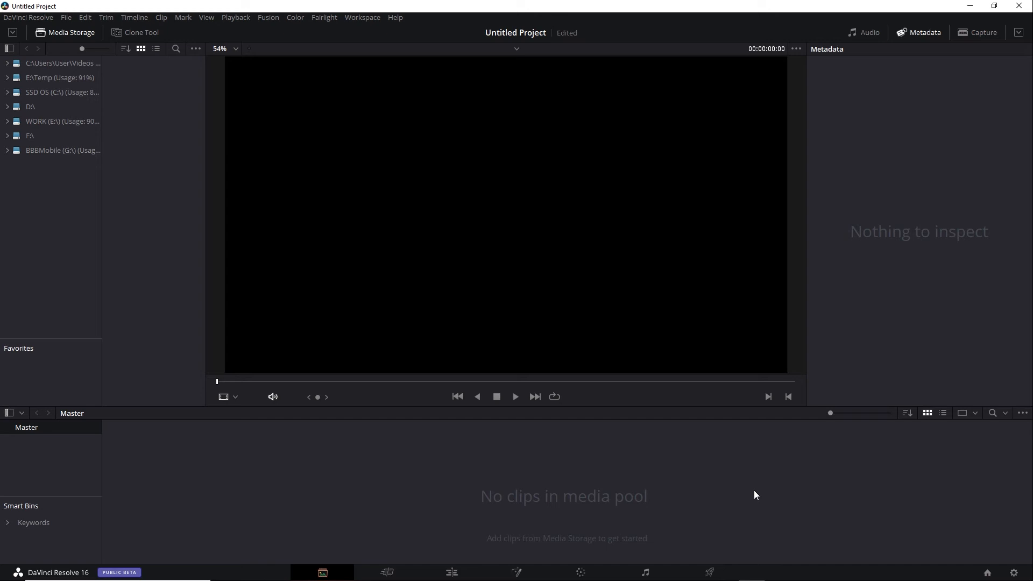
mouse_move(716, 491)
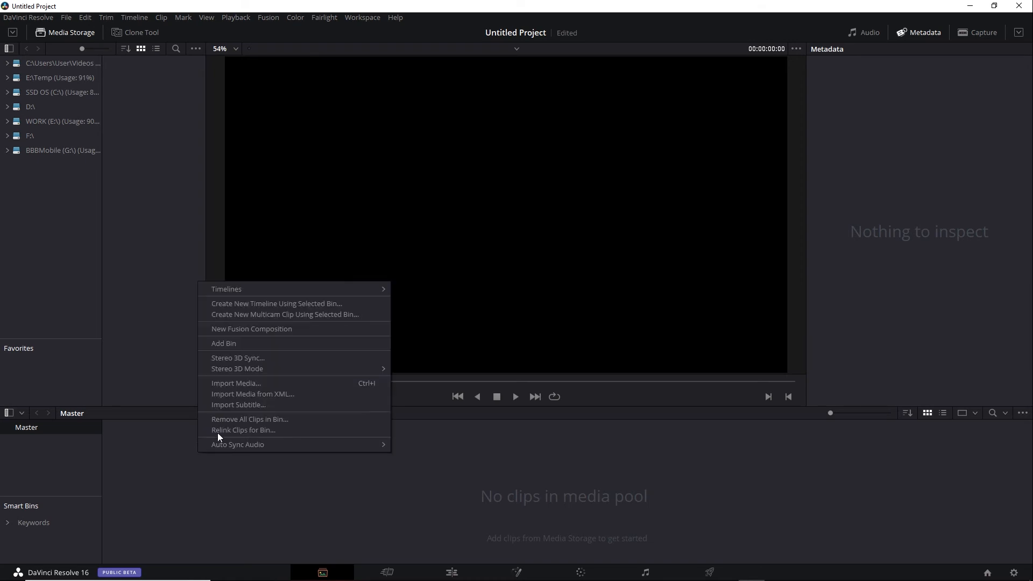
Import AlexaLF-ProRes4444XQ-Woman.mov into the media pool.
click(235, 383)
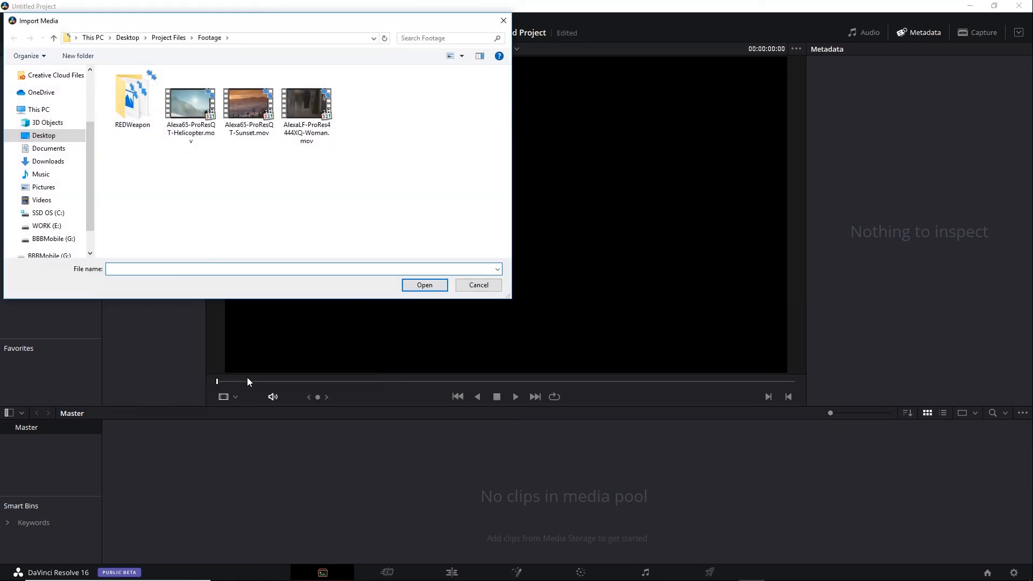
click(307, 106)
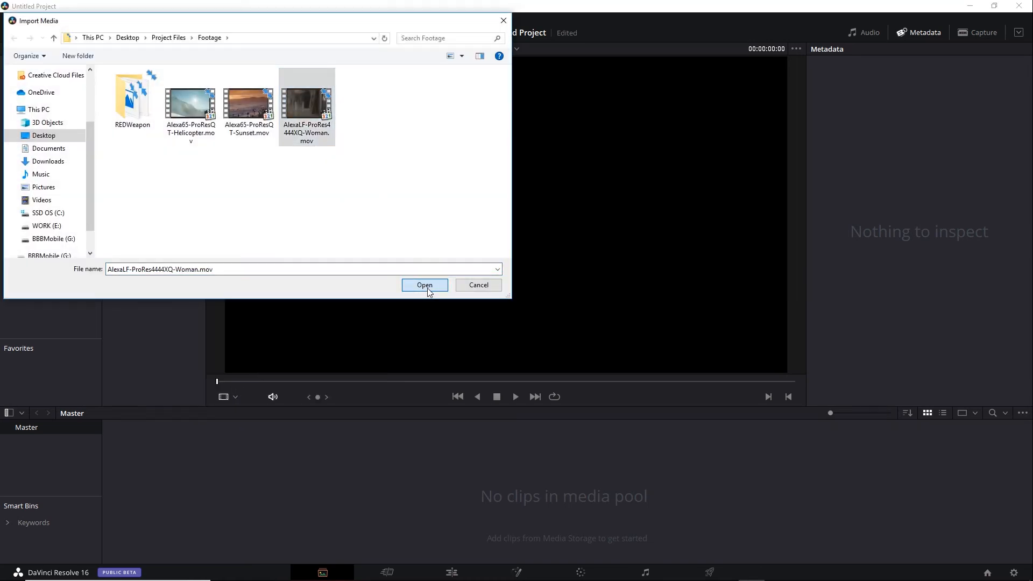
click(424, 285)
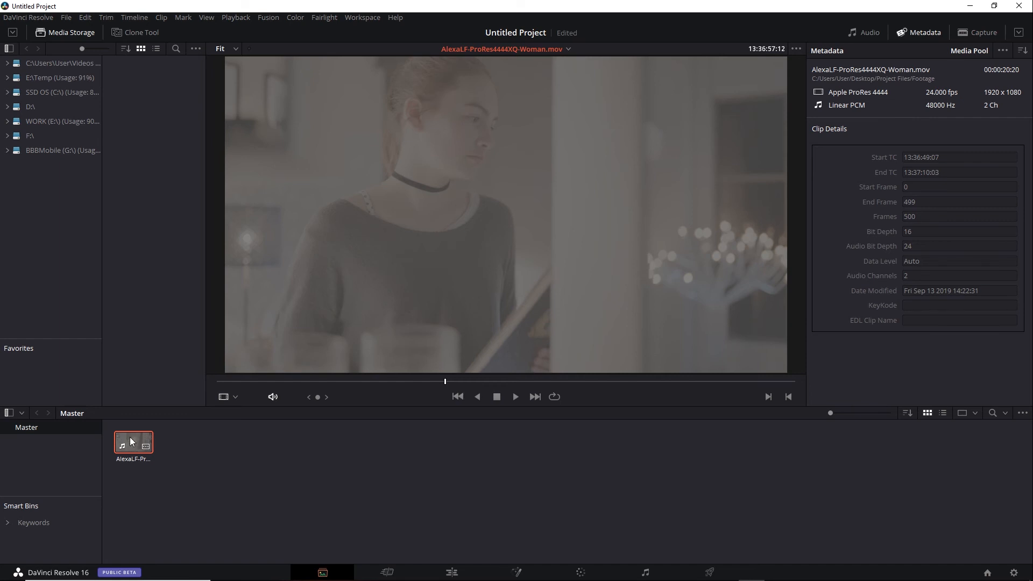
Bring up the clip's ACES input transform choices to assign Alexa.
right_click(132, 442)
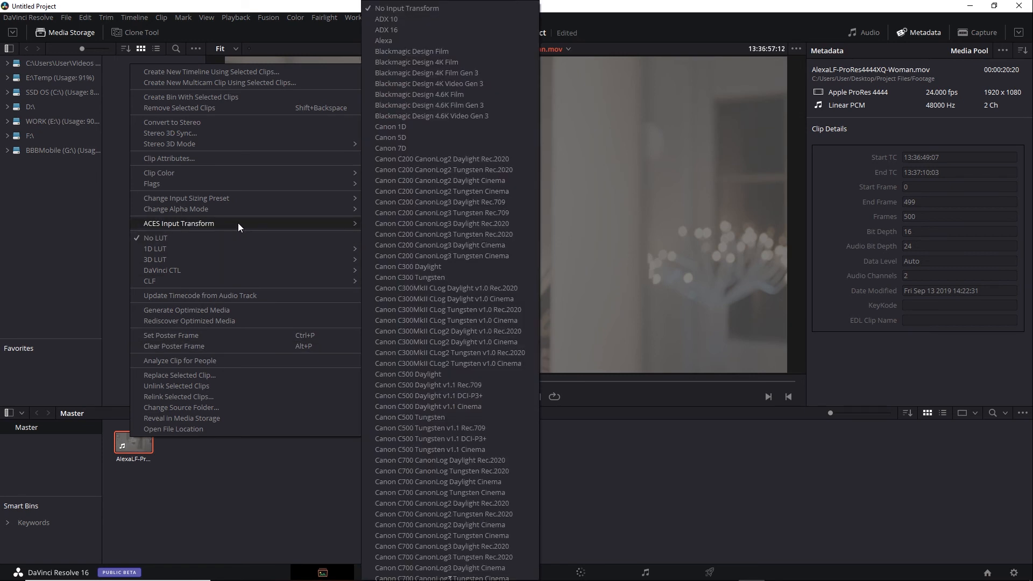
mouse_move(419, 95)
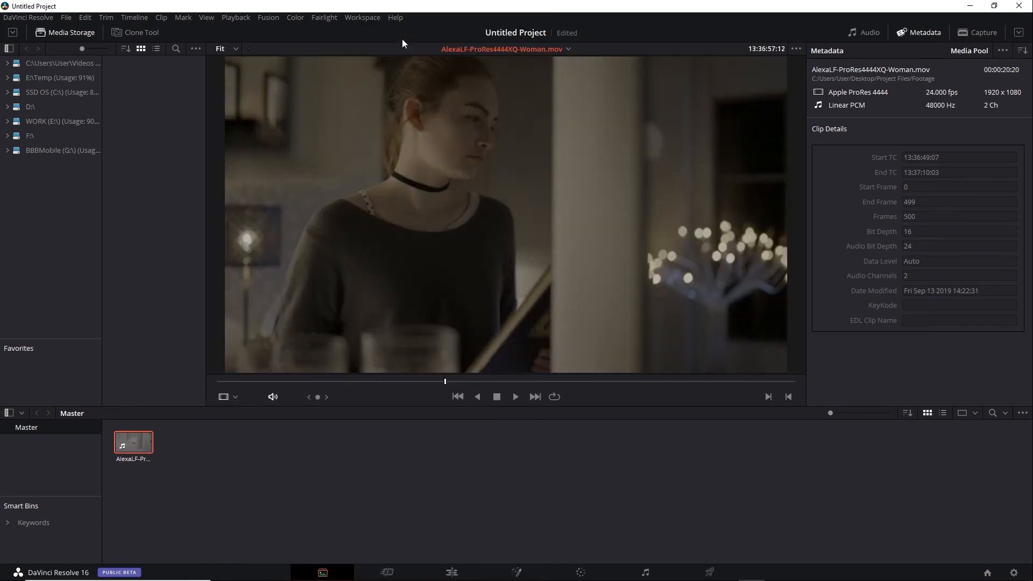
mouse_move(494, 201)
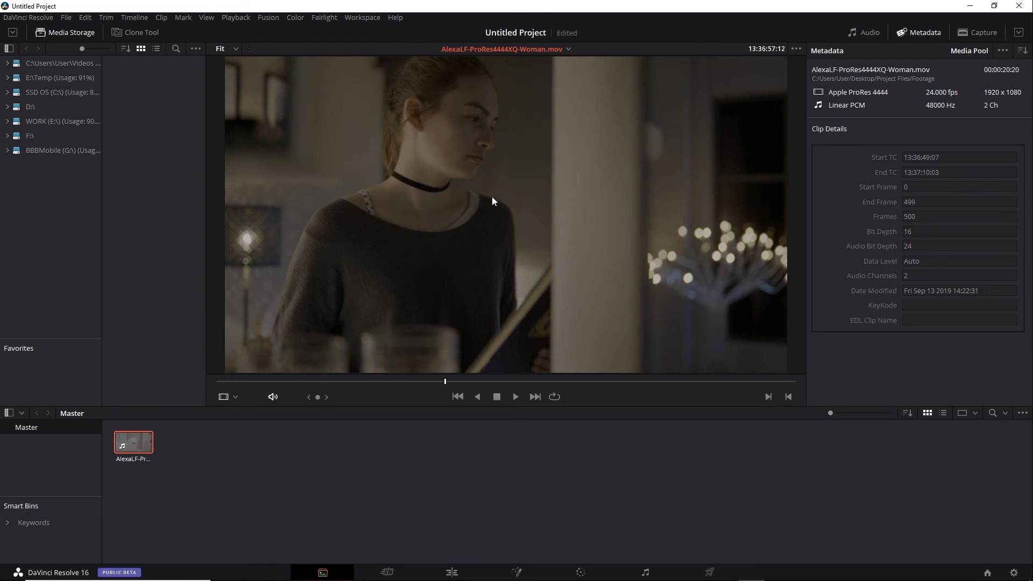
Create Timeline 1 from the Alexa clip and move to the Color page.
right_click(133, 441)
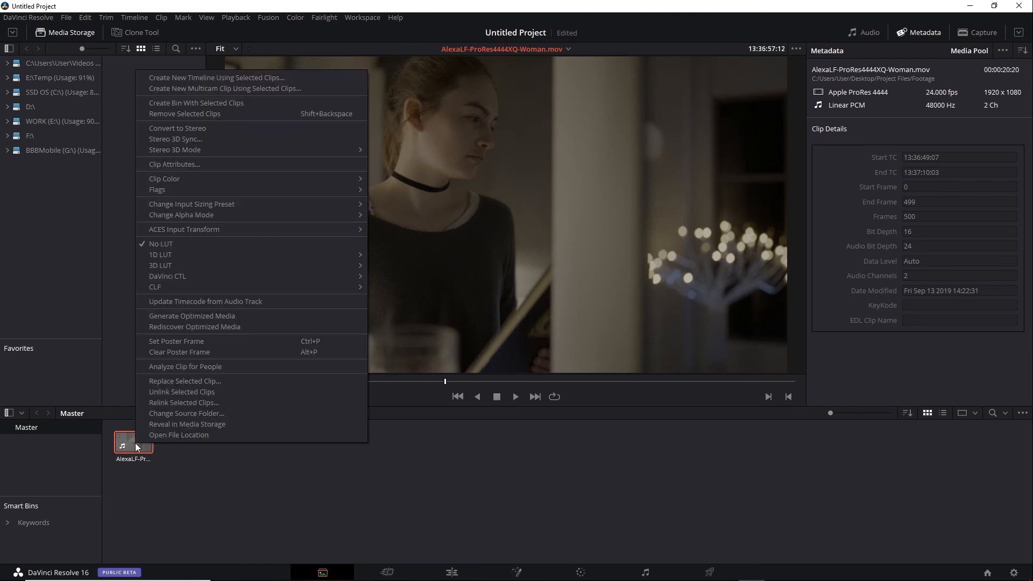
click(217, 78)
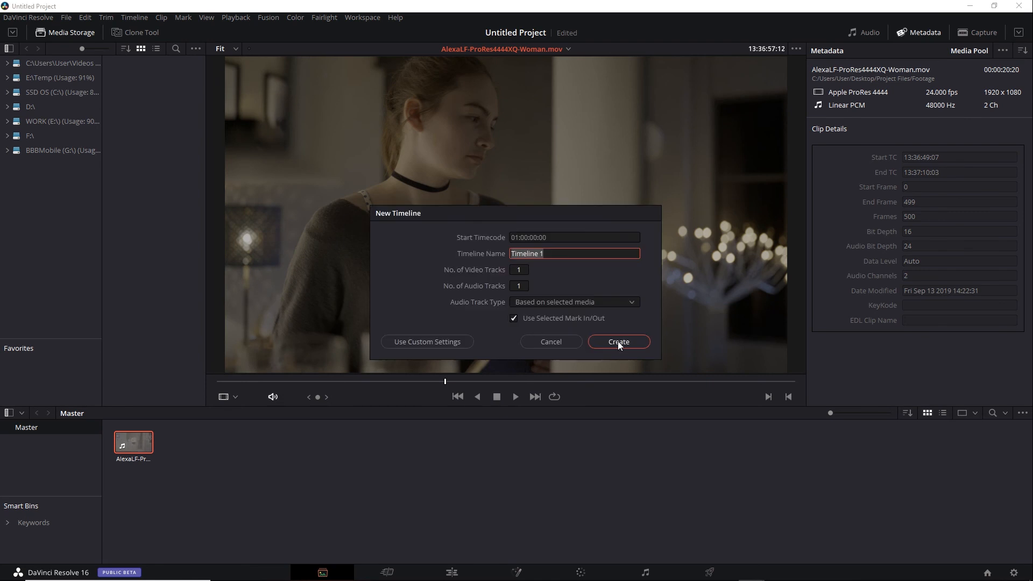
click(617, 341)
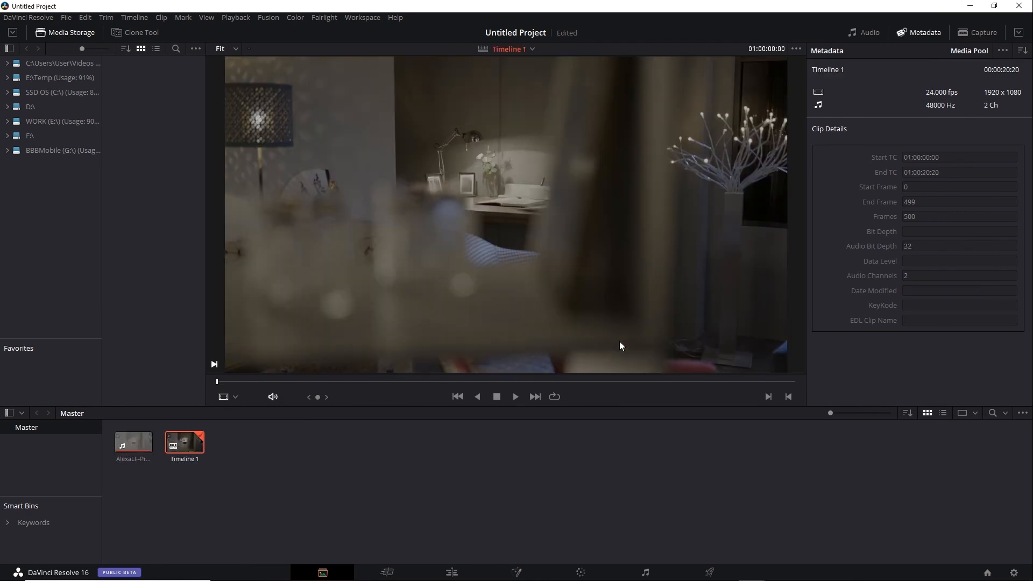
click(579, 571)
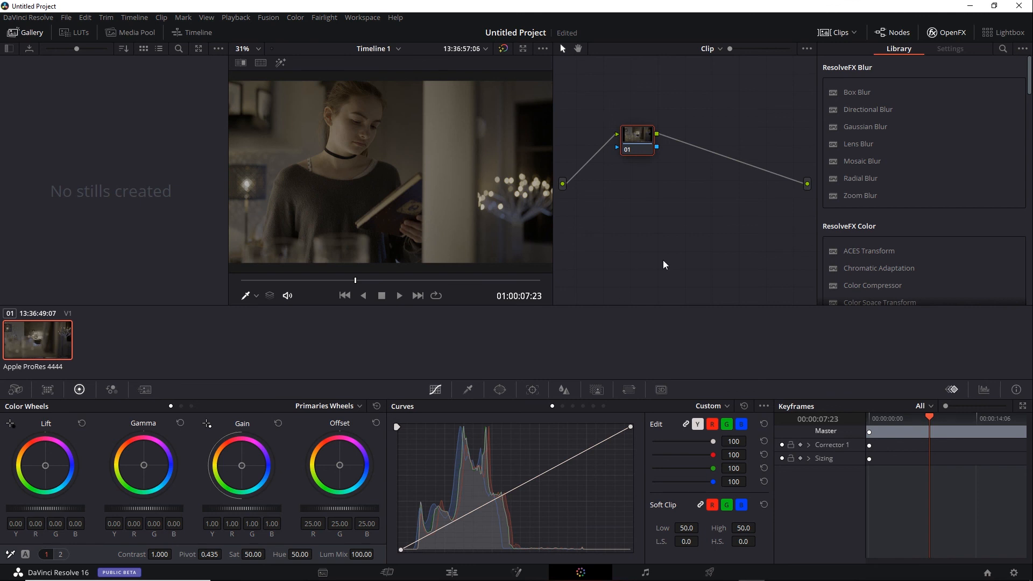
Put the second serial node into HDR mode as node 02 HDR.
right_click(689, 136)
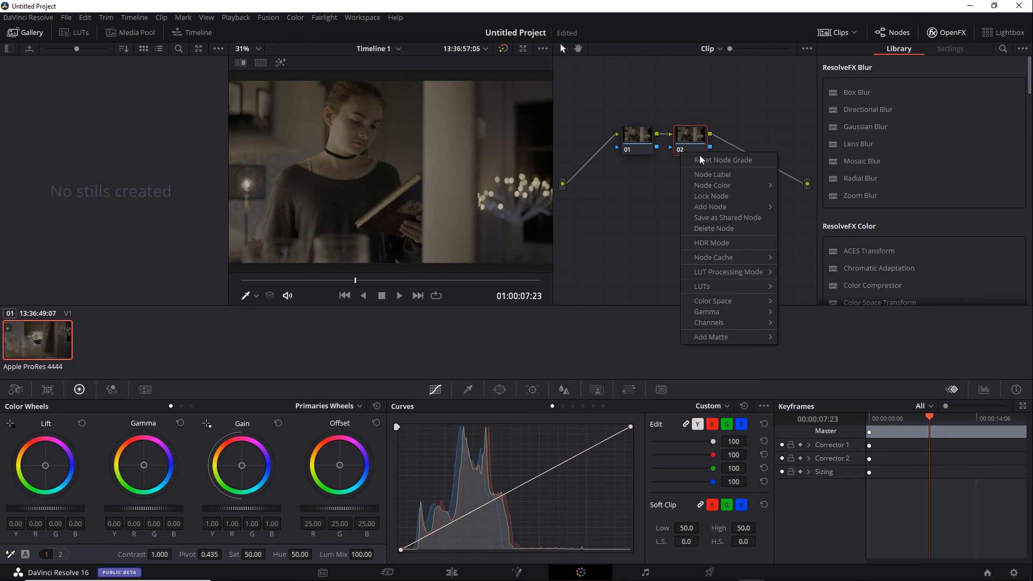
click(712, 242)
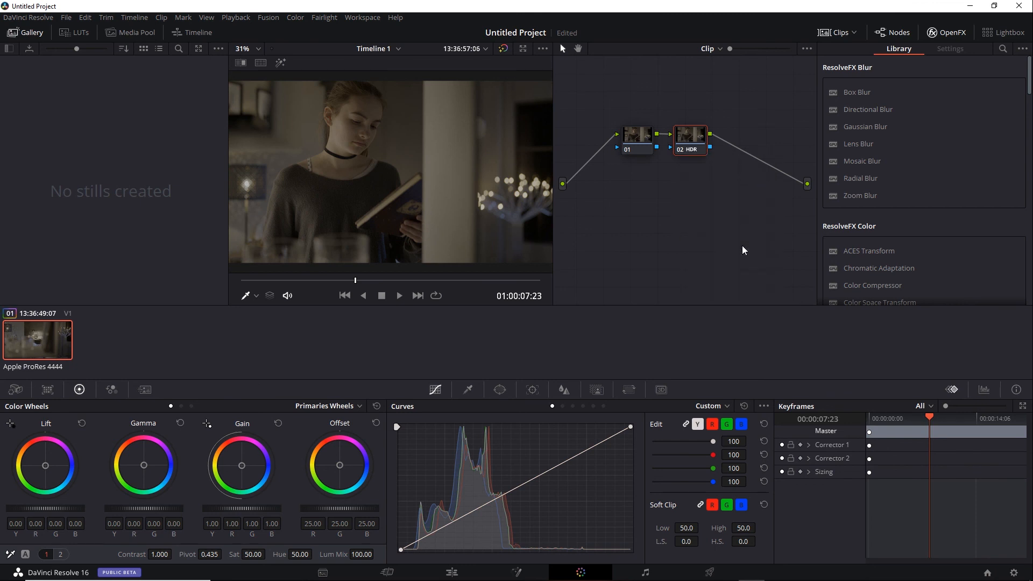
mouse_move(1018, 574)
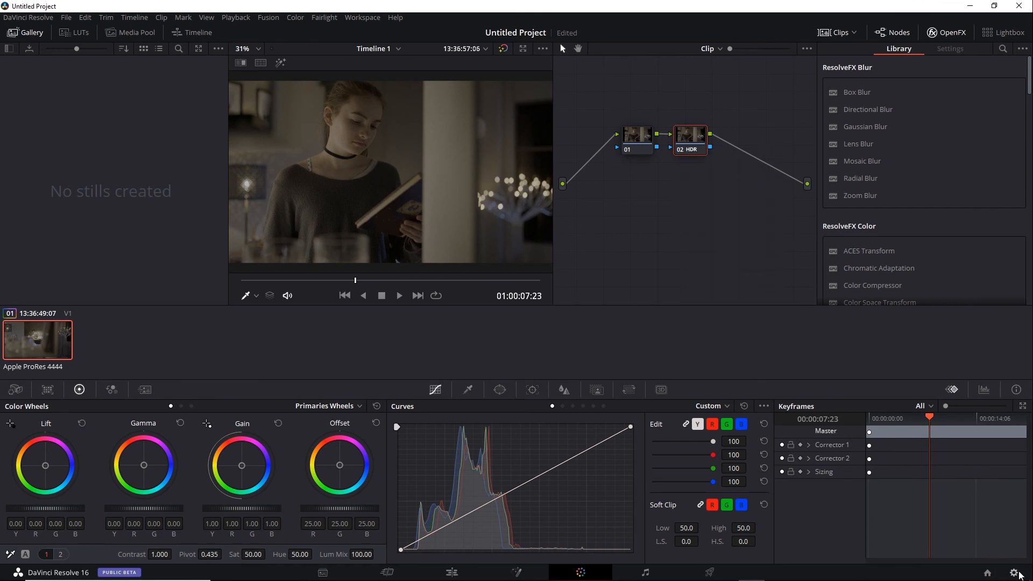
click(1020, 572)
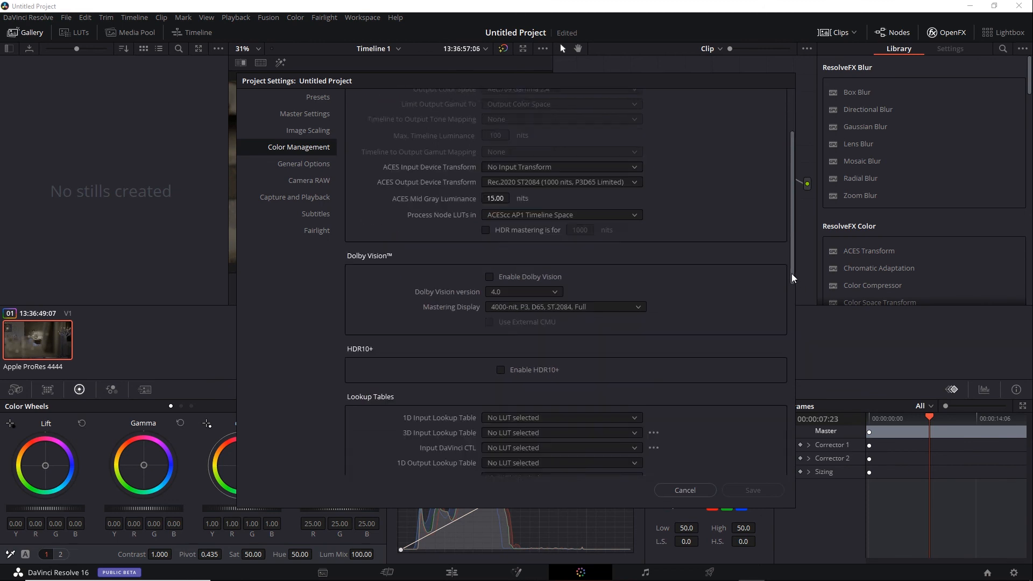
scroll(down, 3)
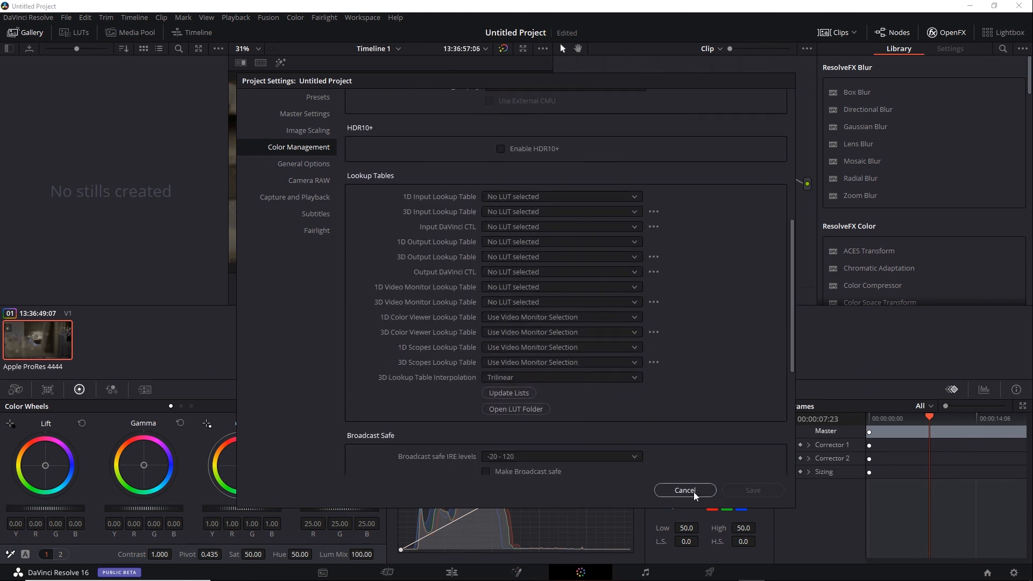
click(684, 490)
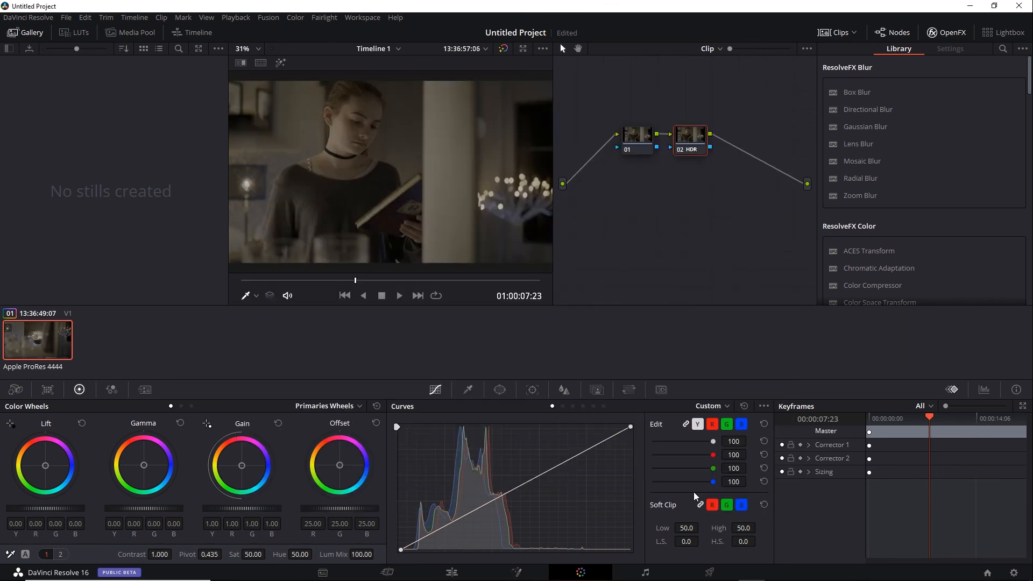
mouse_move(599, 347)
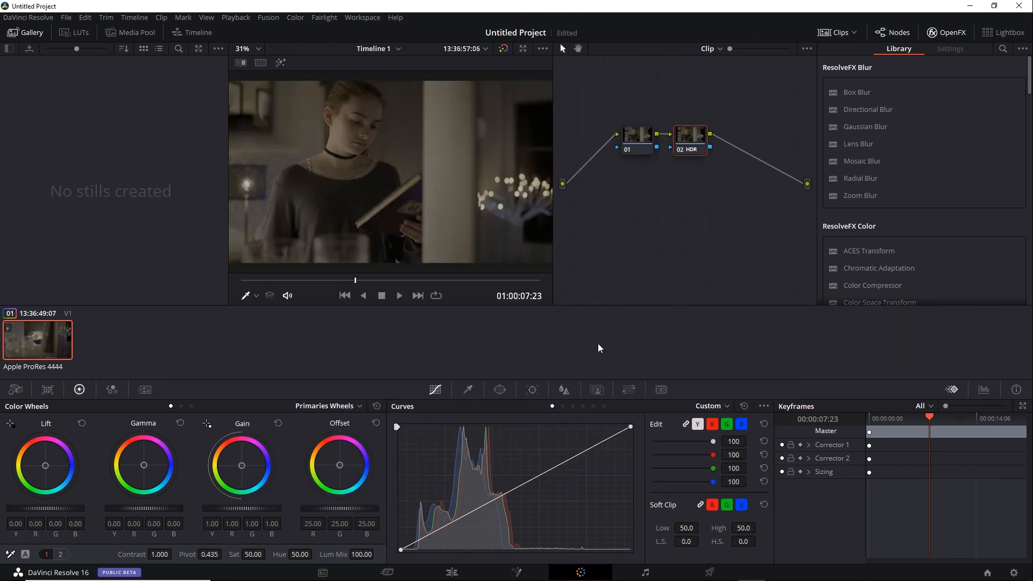